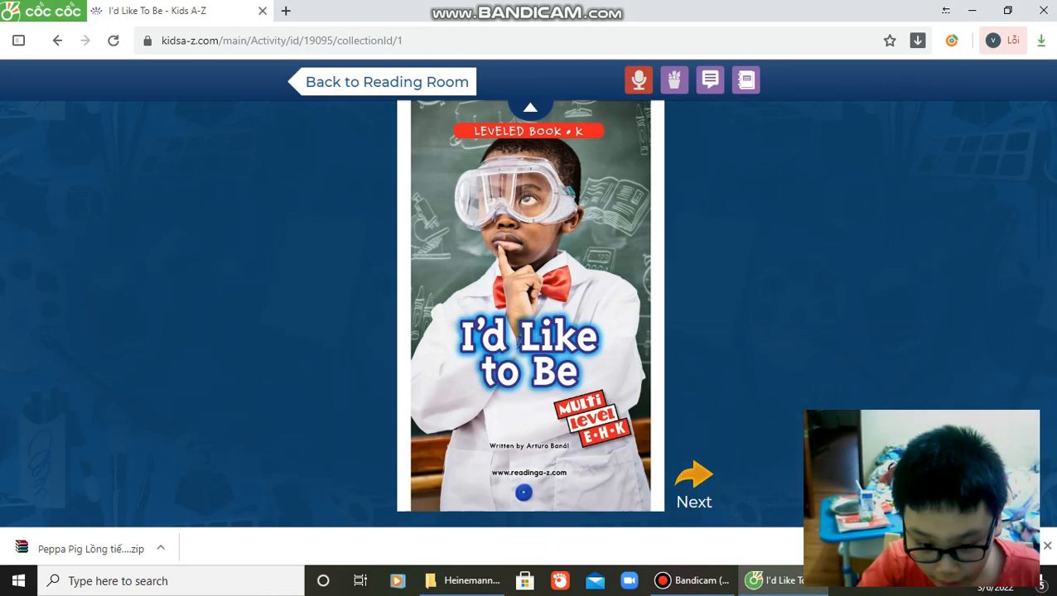
Turn from the cover past the title and cook pages to page 4 on the stew.
{"action": "left_click", "coordinate": [694, 474]}
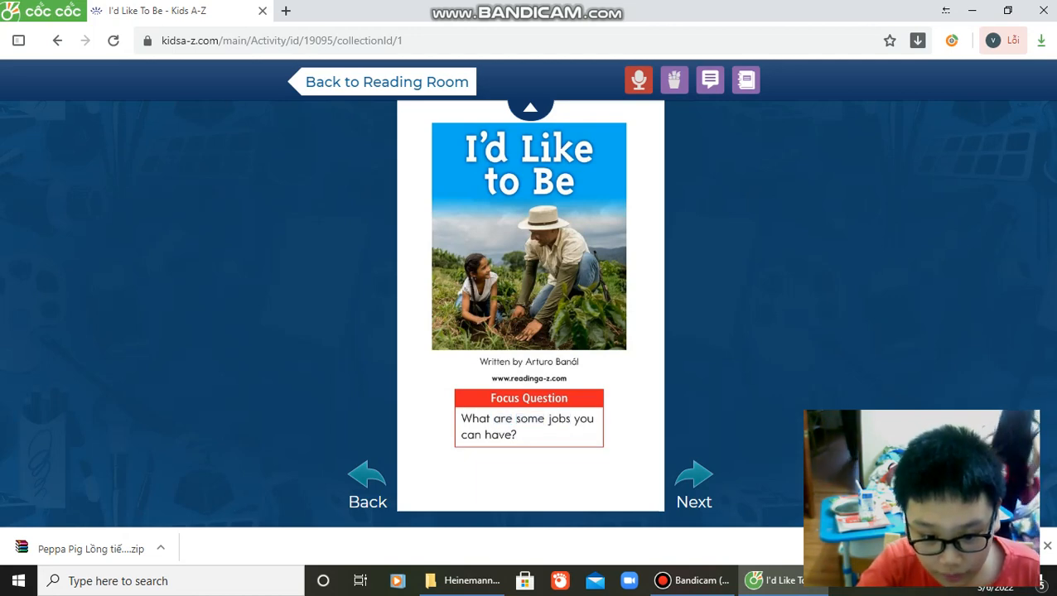
{"action": "left_click", "coordinate": [694, 475]}
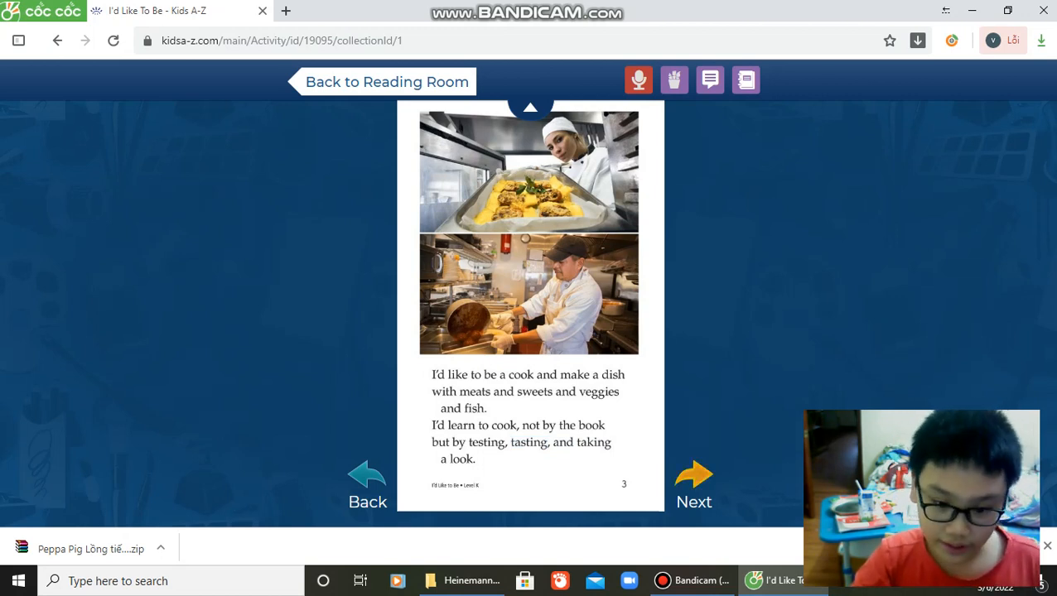
{"action": "left_click", "coordinate": [694, 474]}
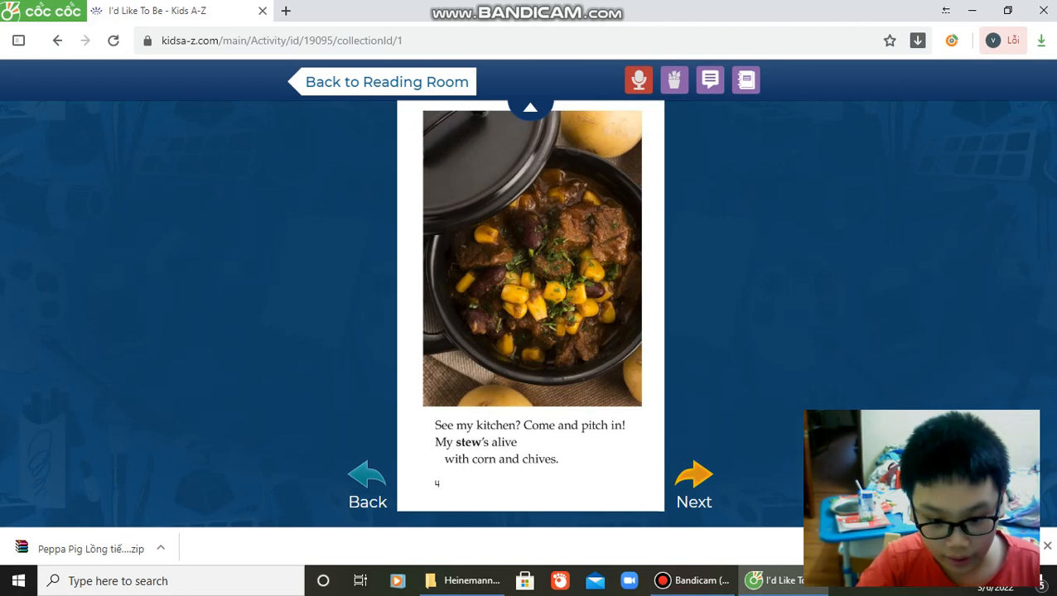
Turn past page 5 on video game makers to page 6, the fun fantasy page.
{"action": "left_click", "coordinate": [694, 472]}
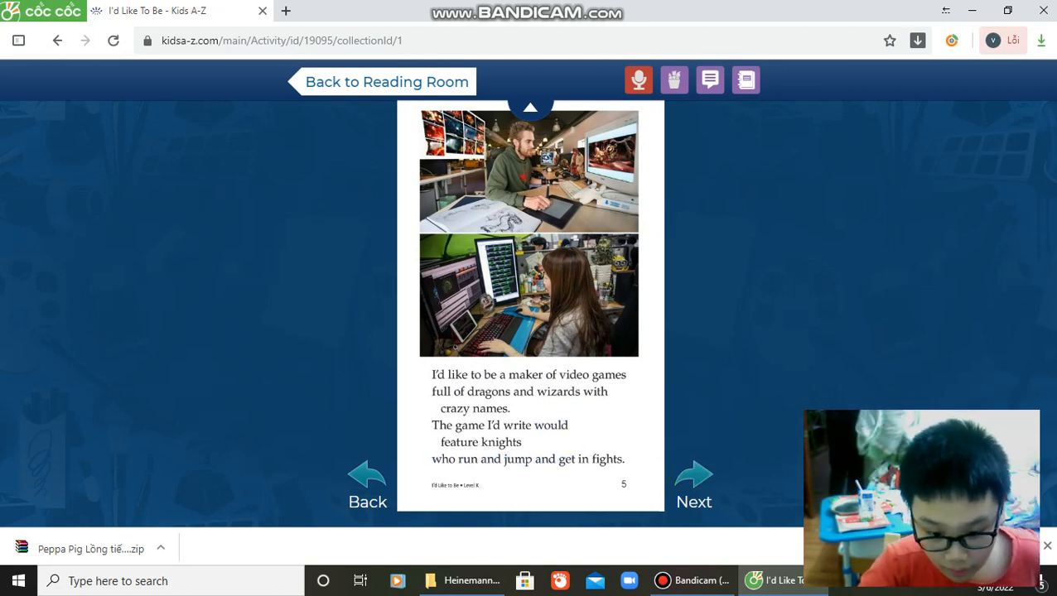
{"action": "mouse_move", "coordinate": [694, 474]}
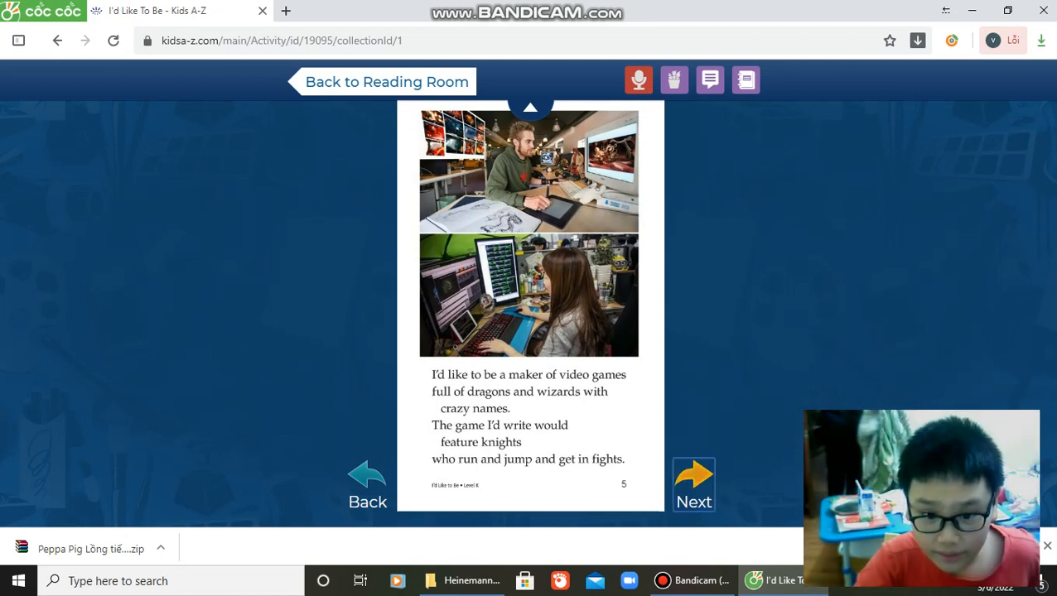
{"action": "left_click", "coordinate": [693, 484]}
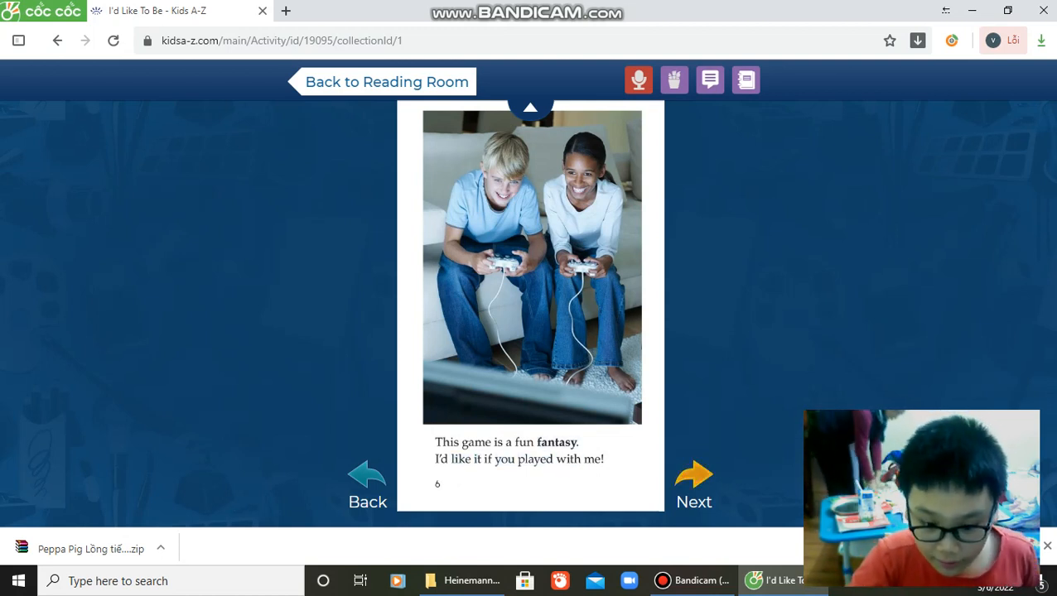
{"action": "mouse_move", "coordinate": [693, 474]}
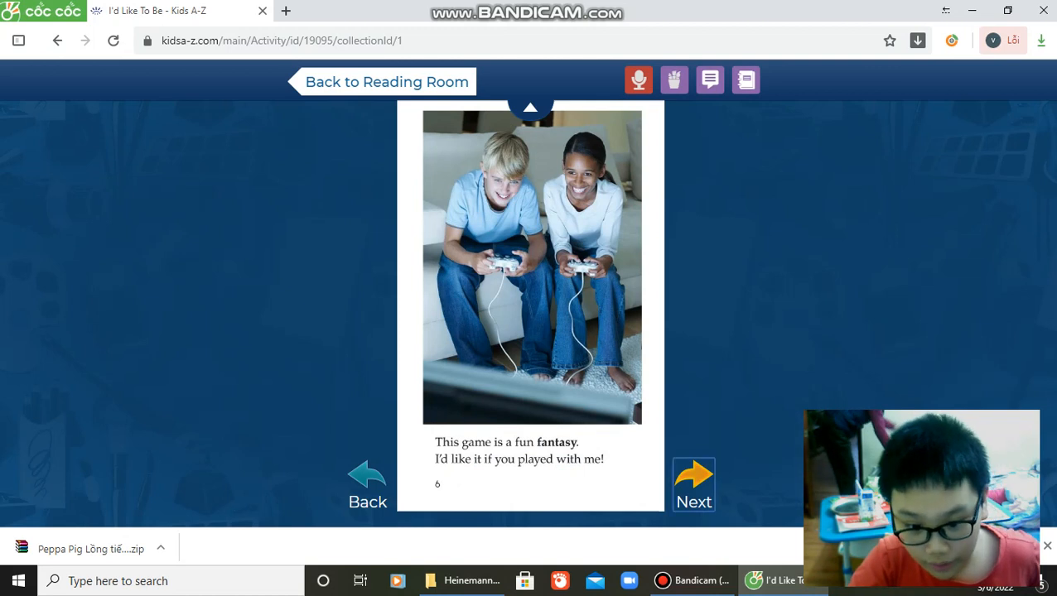
Turn past page 7 on gazing at the sky to page 8 on galaxies and Saturn's rings.
{"action": "left_click", "coordinate": [693, 484]}
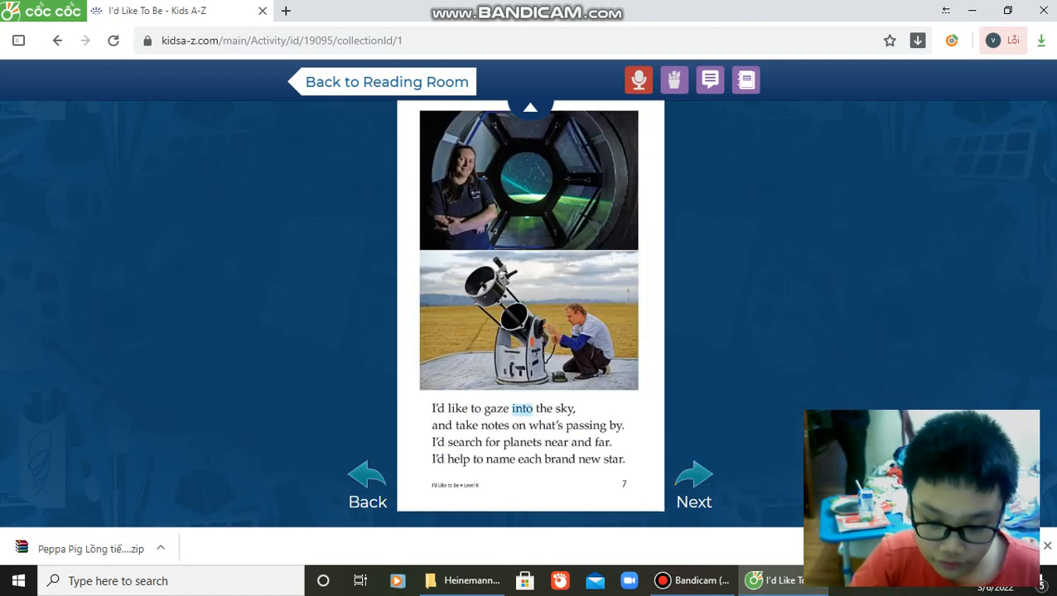
{"action": "left_click", "coordinate": [529, 459]}
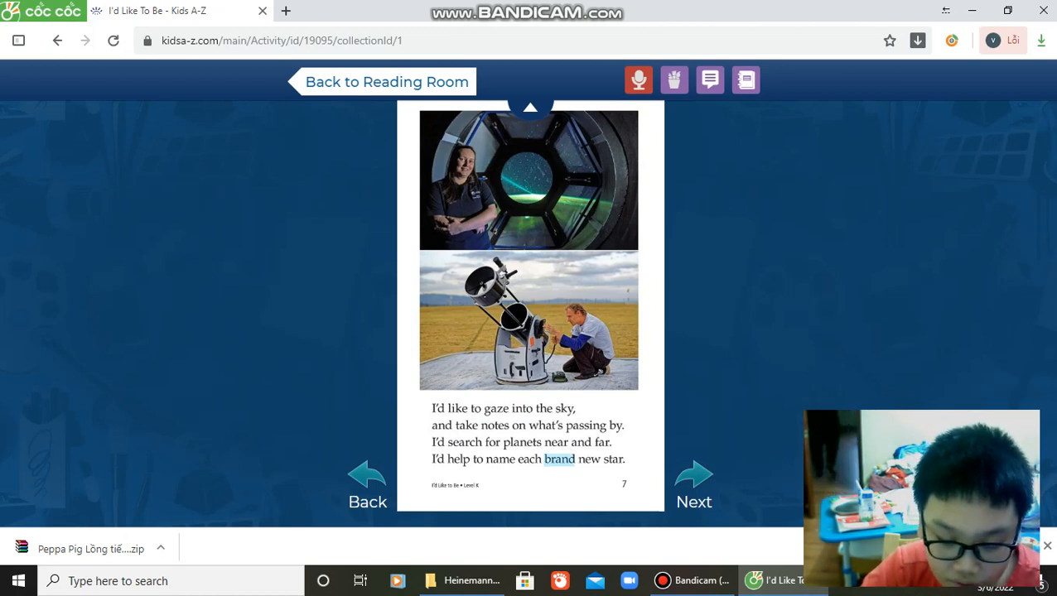
{"action": "mouse_move", "coordinate": [693, 484]}
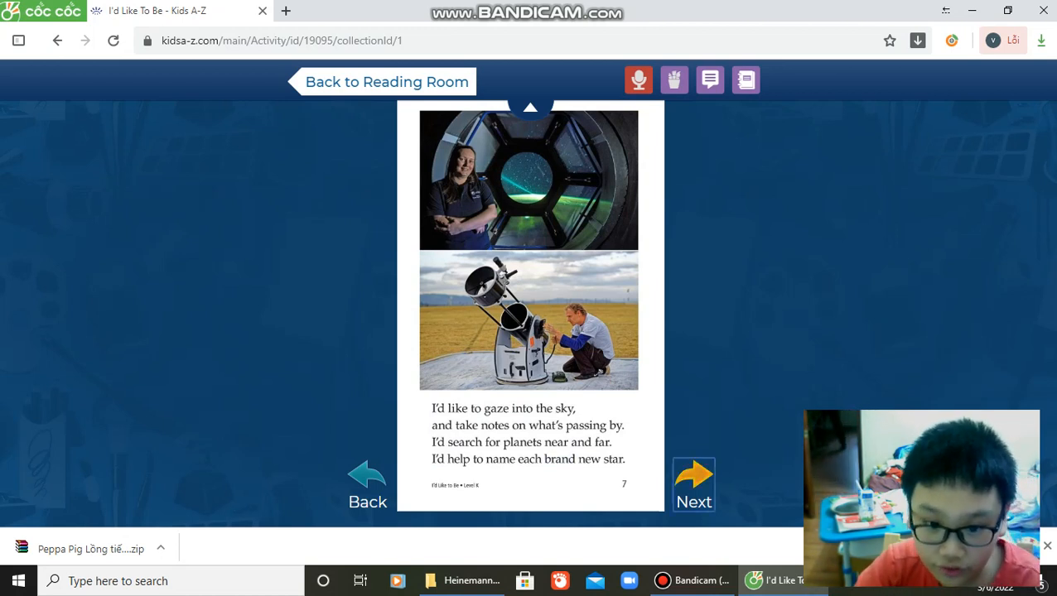
{"action": "left_click", "coordinate": [693, 474]}
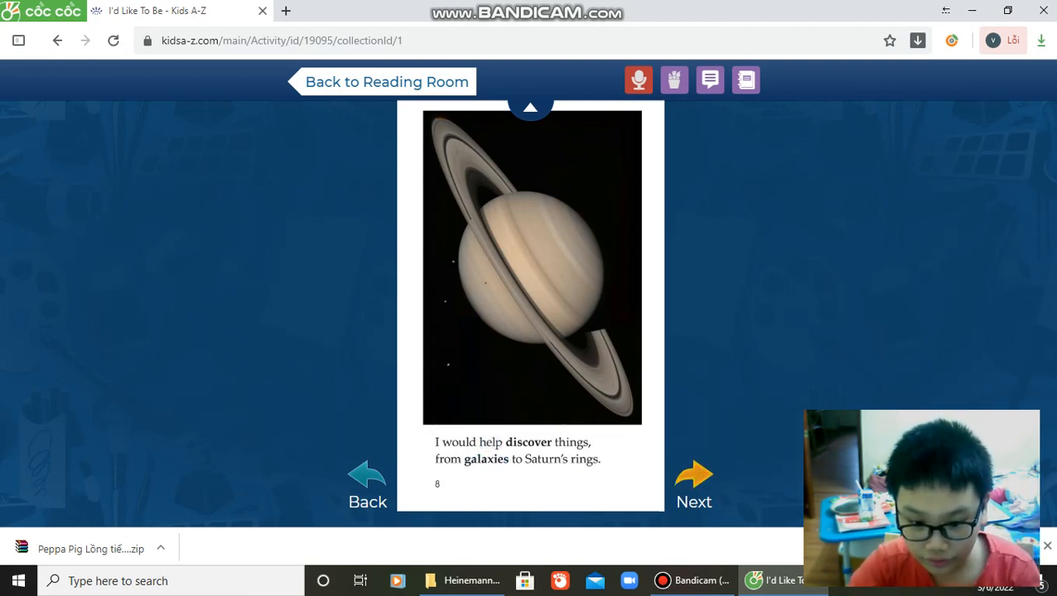
Turn past page 9 on being a vet to page 10 on healing cuts and fixing legs.
{"action": "left_click", "coordinate": [694, 473]}
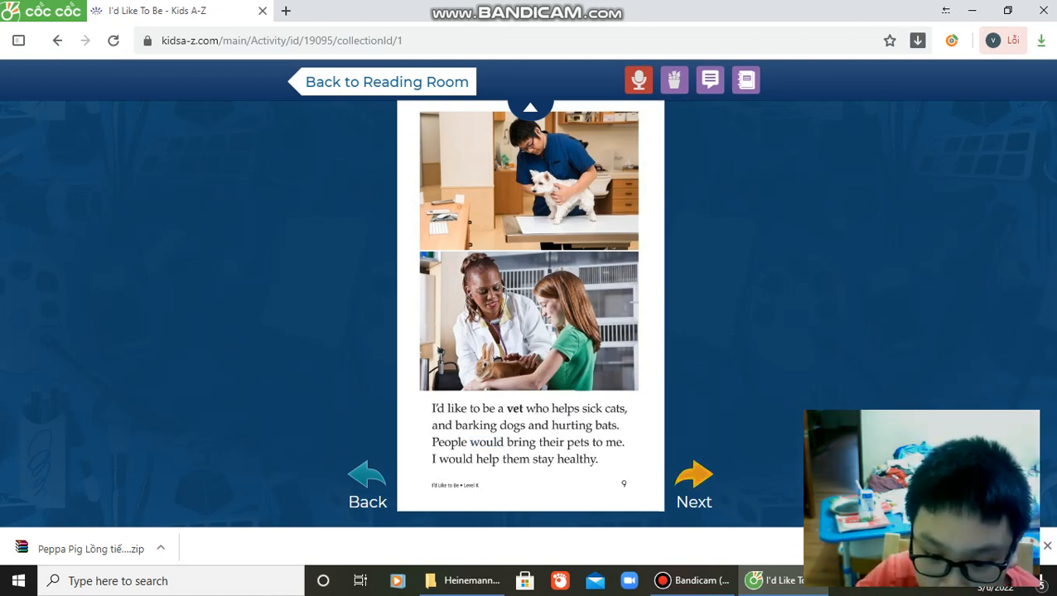
{"action": "left_click", "coordinate": [694, 476]}
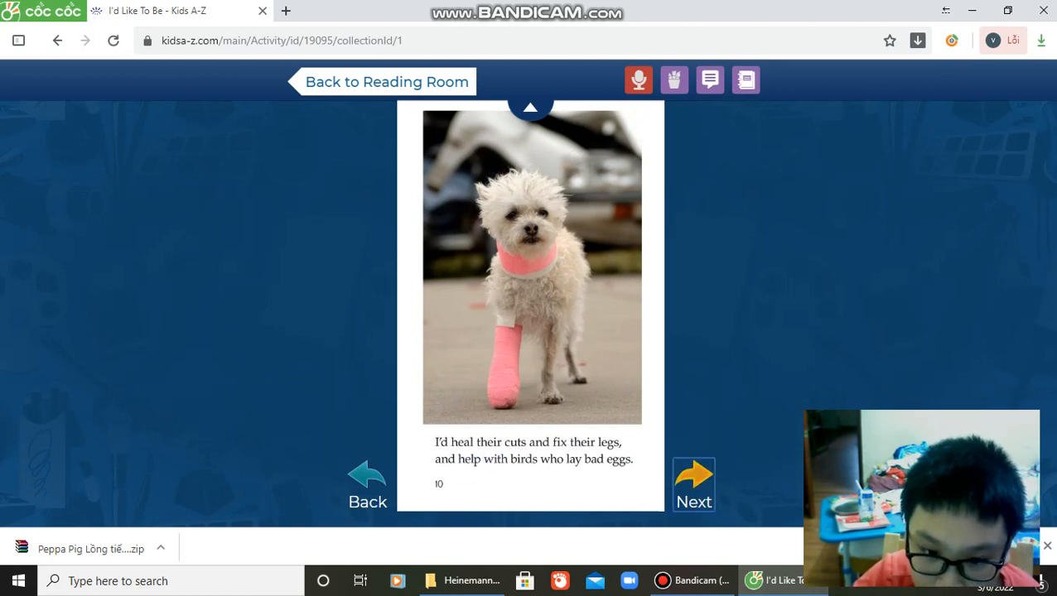
Turn past the comic book artist page and Super Boy page 12 to the auto shop page.
{"action": "left_click", "coordinate": [693, 472]}
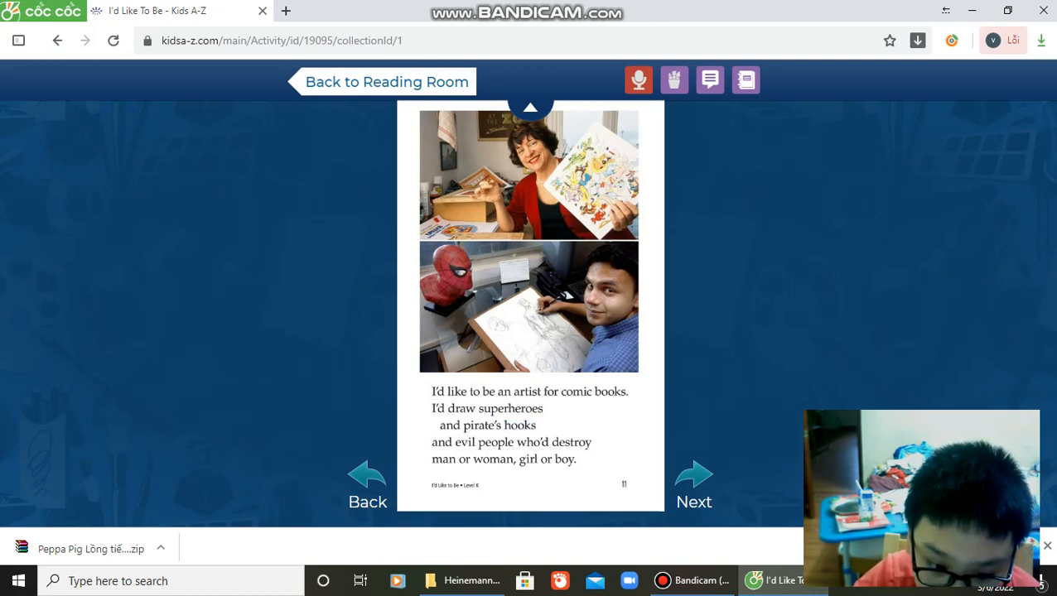
{"action": "double_click", "coordinate": [481, 425]}
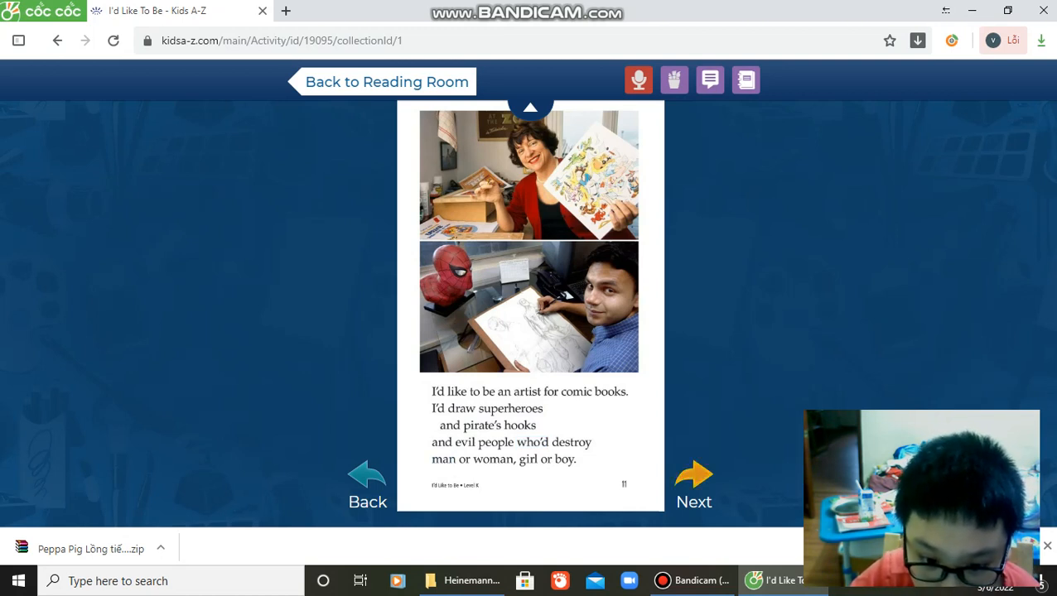
{"action": "left_click", "coordinate": [693, 473]}
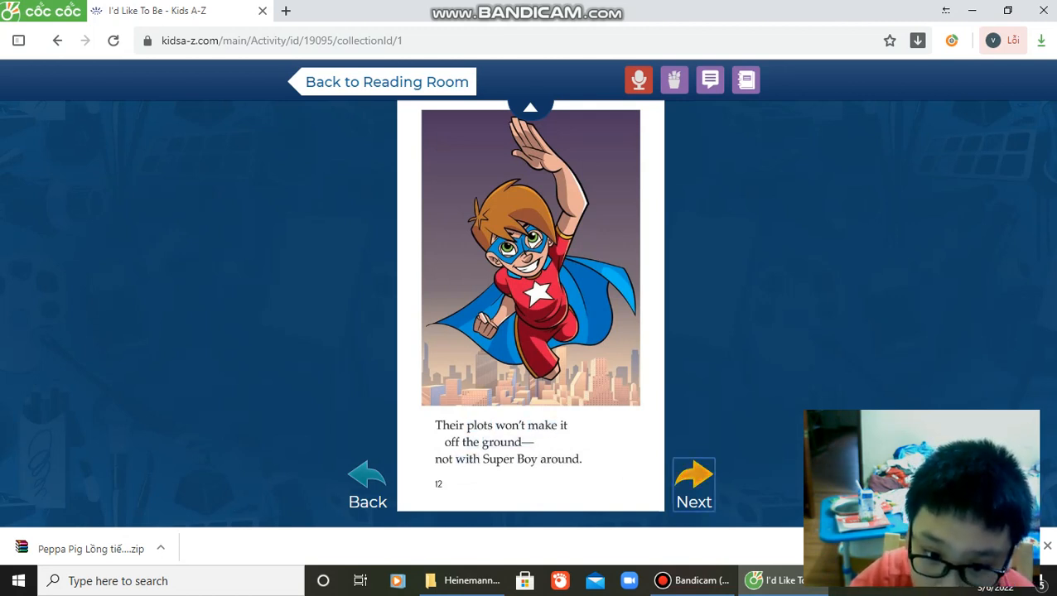
{"action": "left_click", "coordinate": [693, 476]}
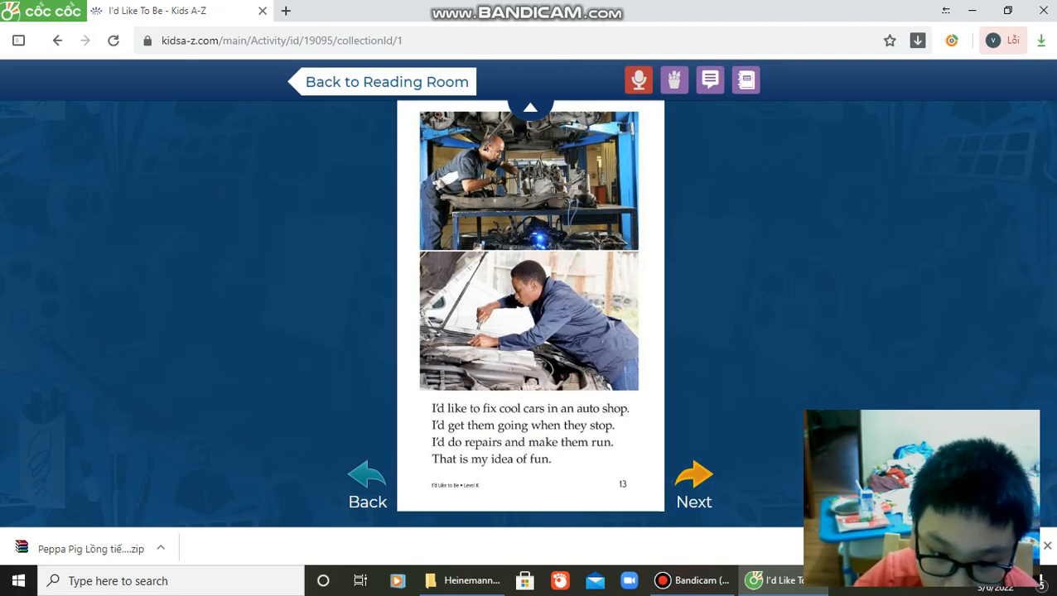
Turn past the engine-fixing and endless possibilities pages to the page 16 glossary.
{"action": "left_click", "coordinate": [694, 474]}
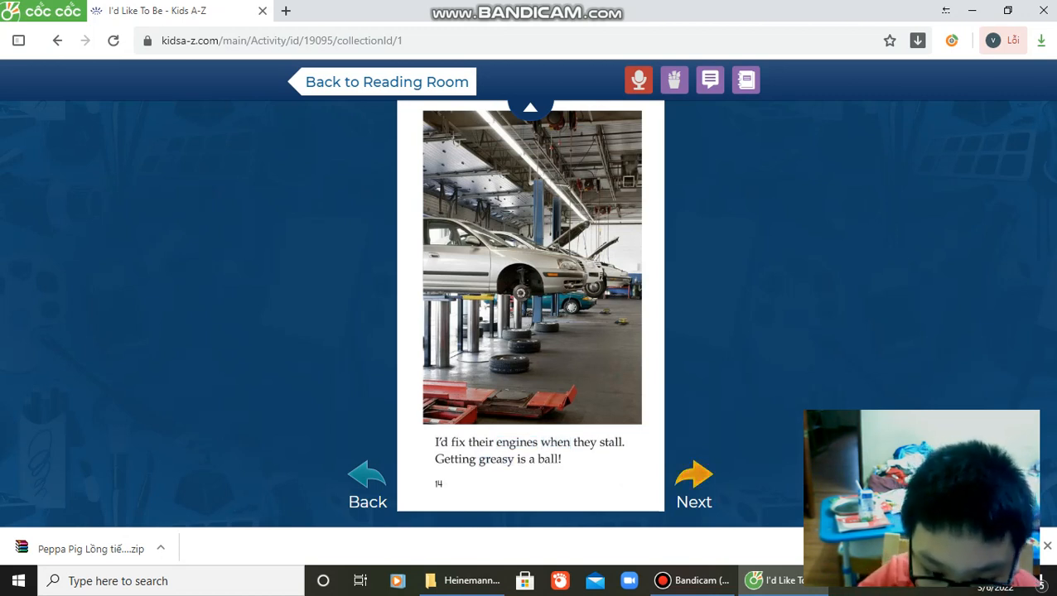
{"action": "left_click", "coordinate": [694, 474]}
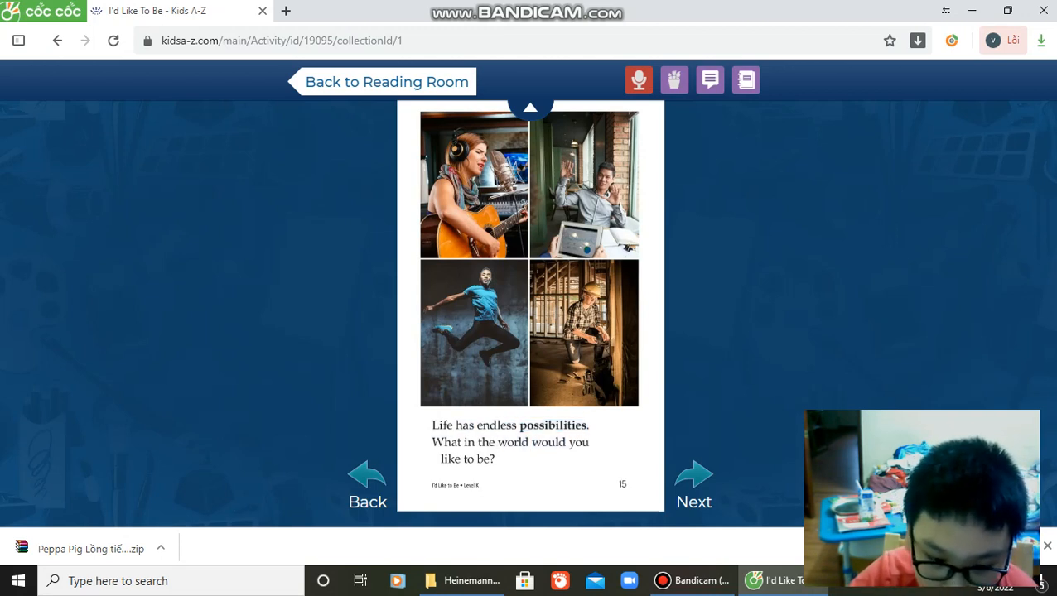
{"action": "left_click", "coordinate": [693, 474]}
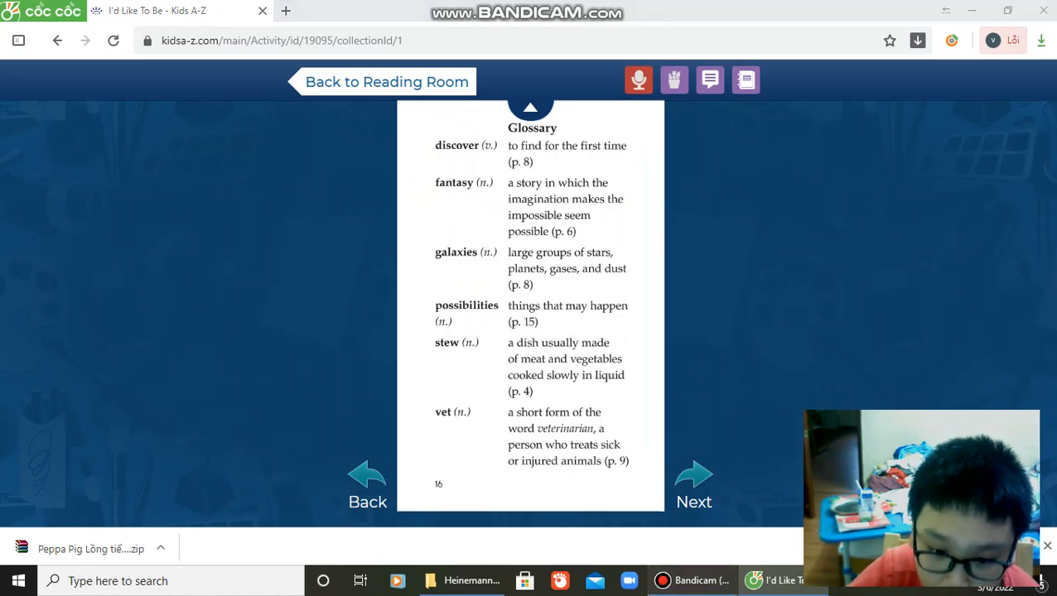